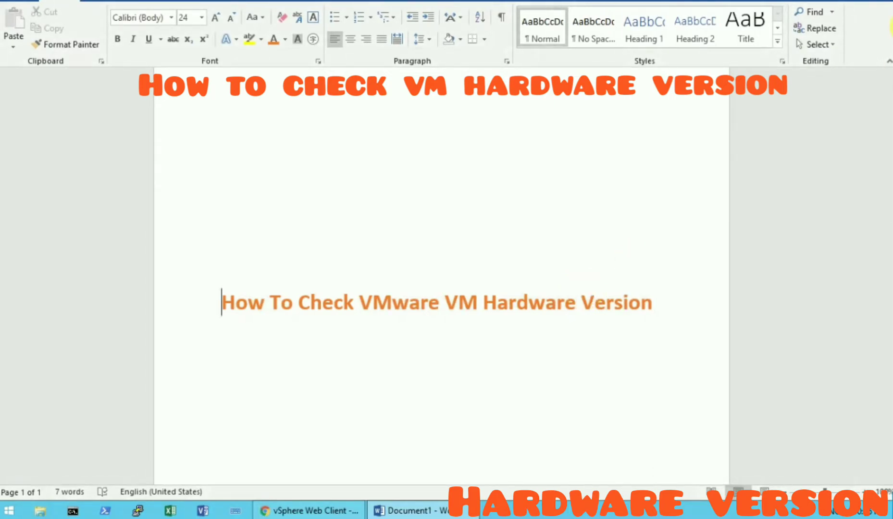
mouse_move(757, 255)
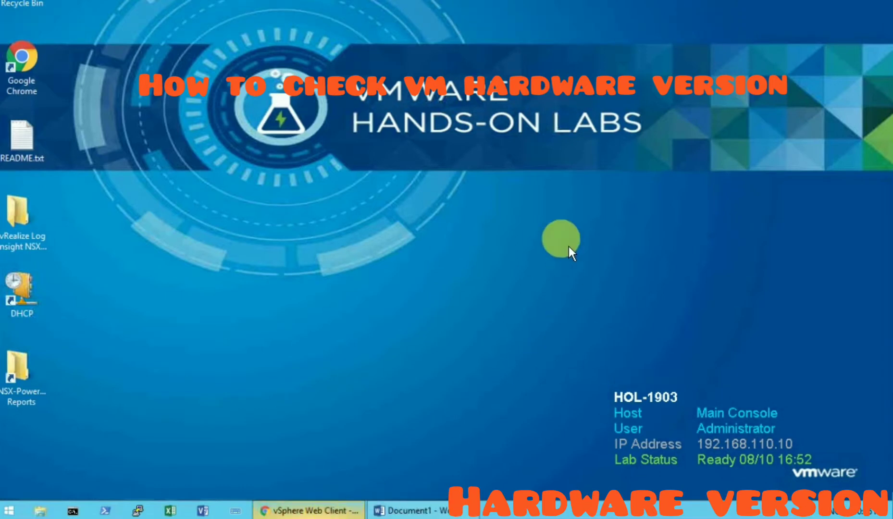
- Bring the vSphere Web Client window forward from the taskbar, setting Word aside
click(309, 510)
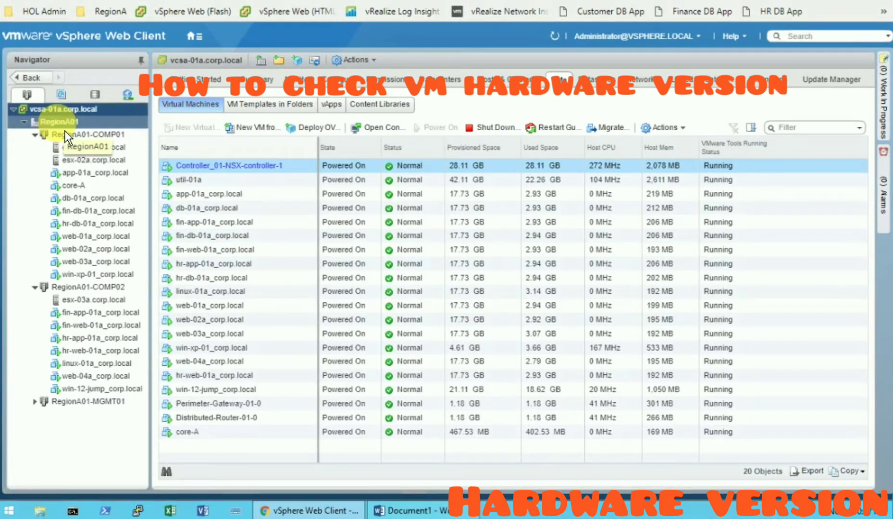
- Navigate from the RegionA01 datacenter to the RegionA01-COMP01 cluster's Getting Started page
click(60, 122)
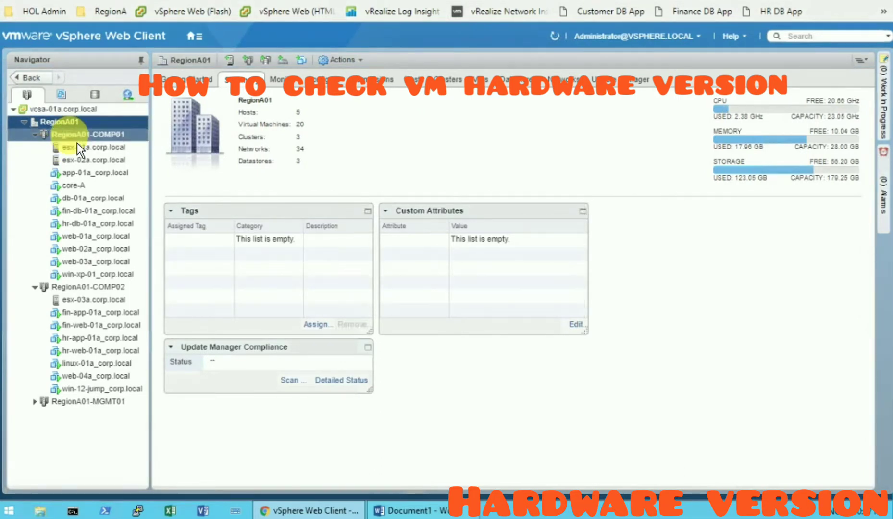
click(94, 134)
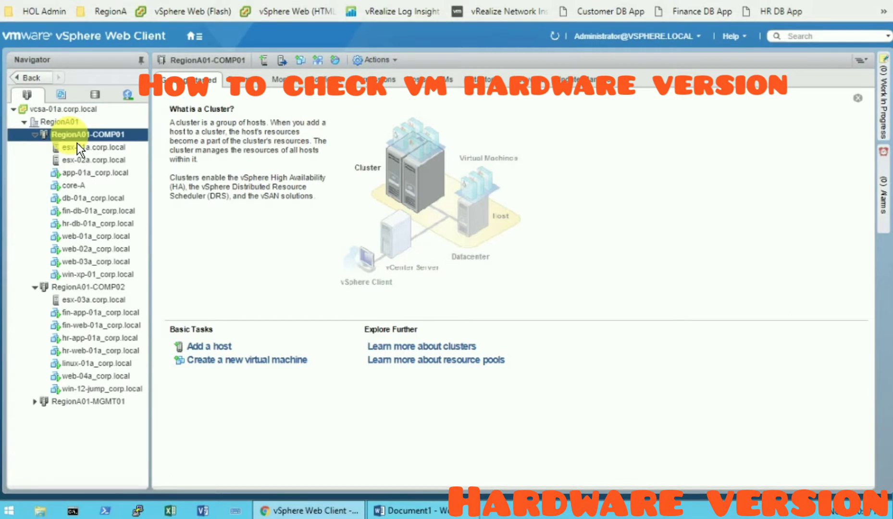
click(96, 274)
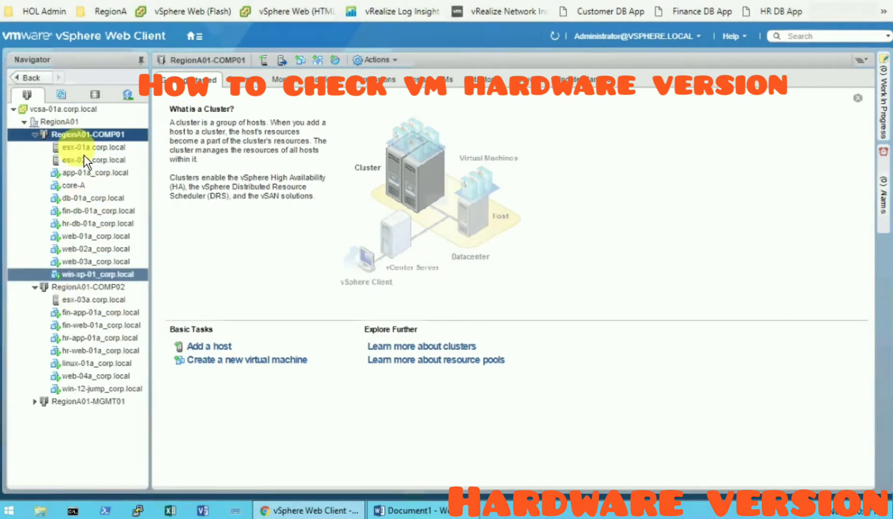
click(96, 173)
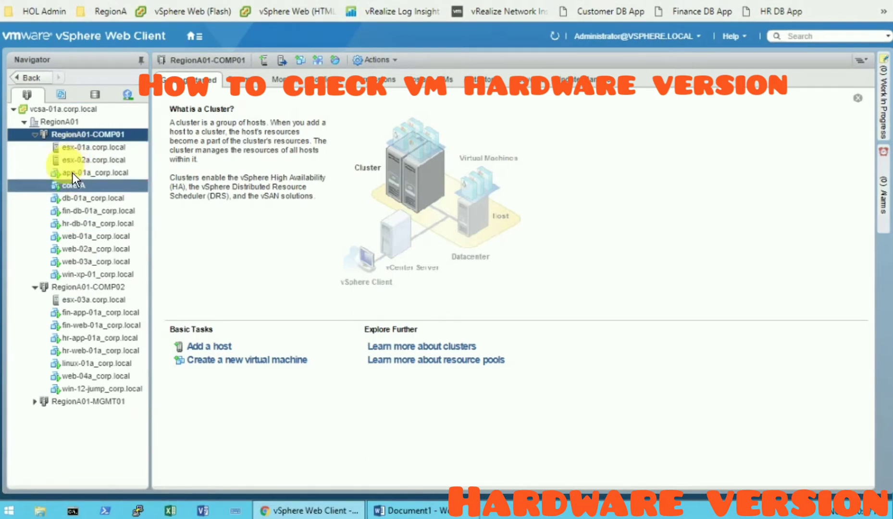
click(94, 249)
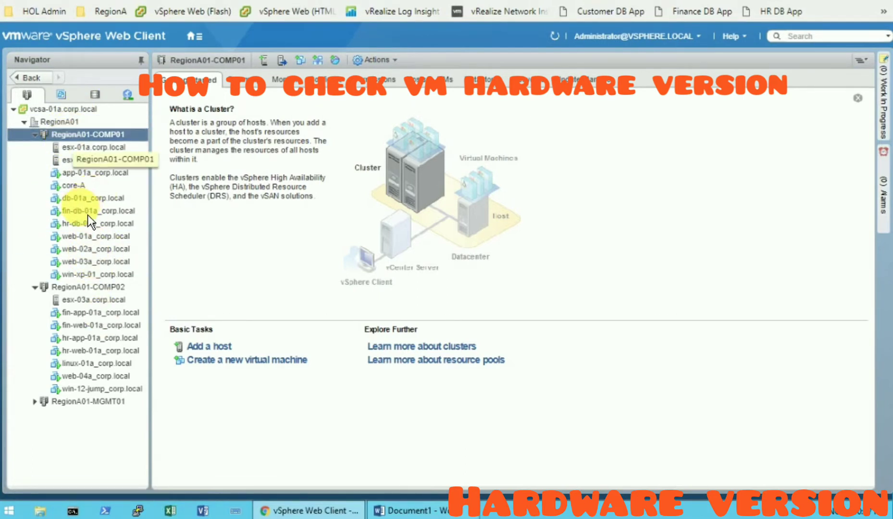
click(95, 223)
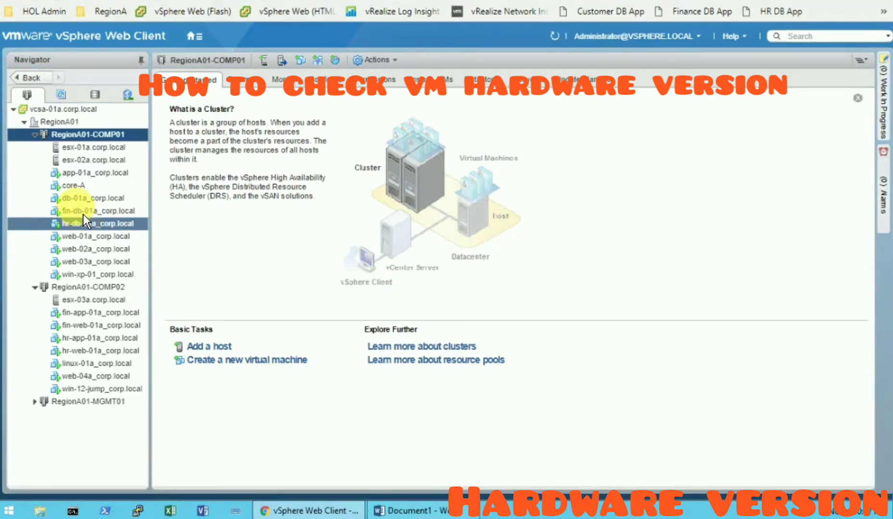
- Open core-A's Summary to check its ESXi 5.5 and later (VM version 10) compatibility
click(74, 185)
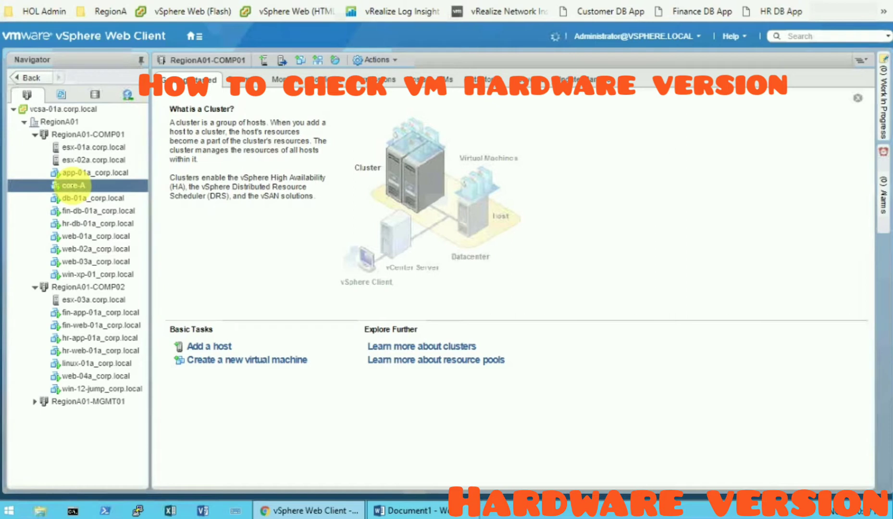
click(73, 186)
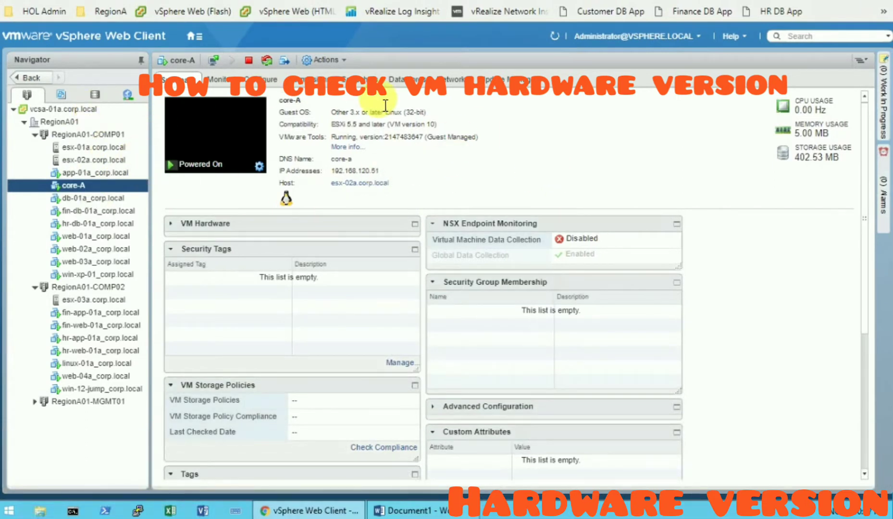
mouse_move(313, 154)
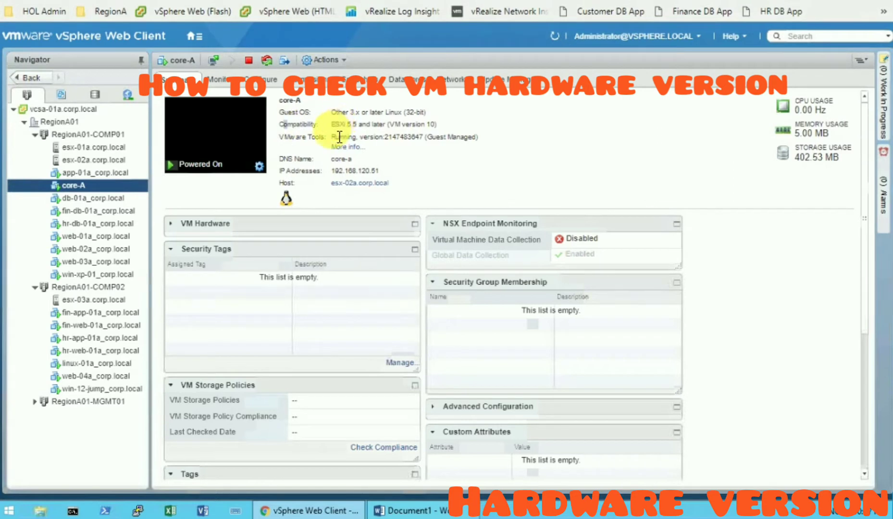
mouse_move(346, 131)
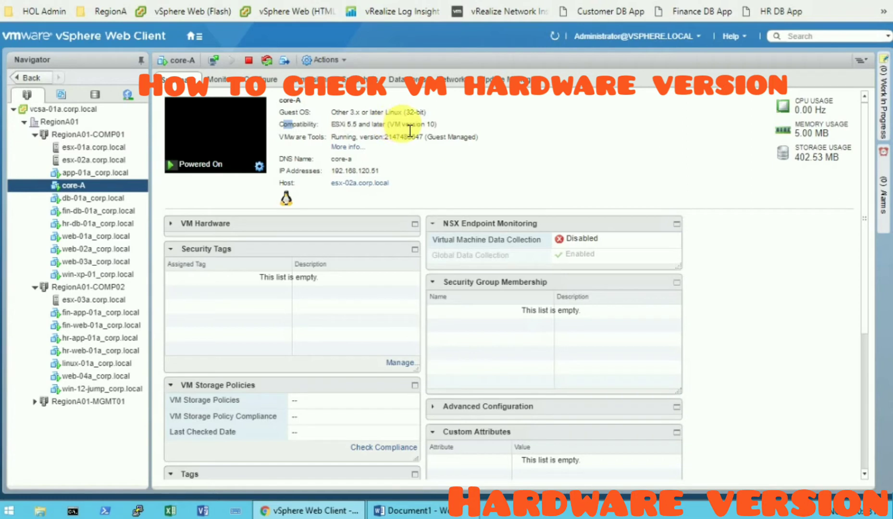
mouse_move(307, 135)
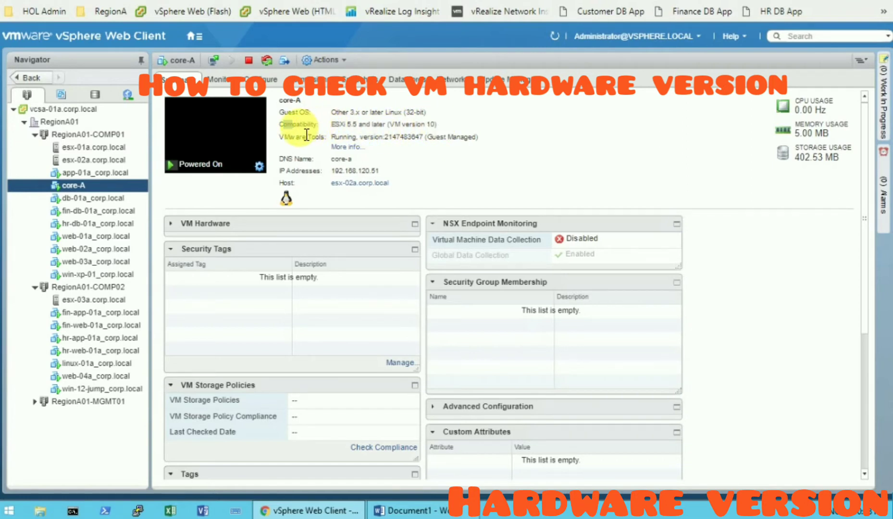
double_click(382, 124)
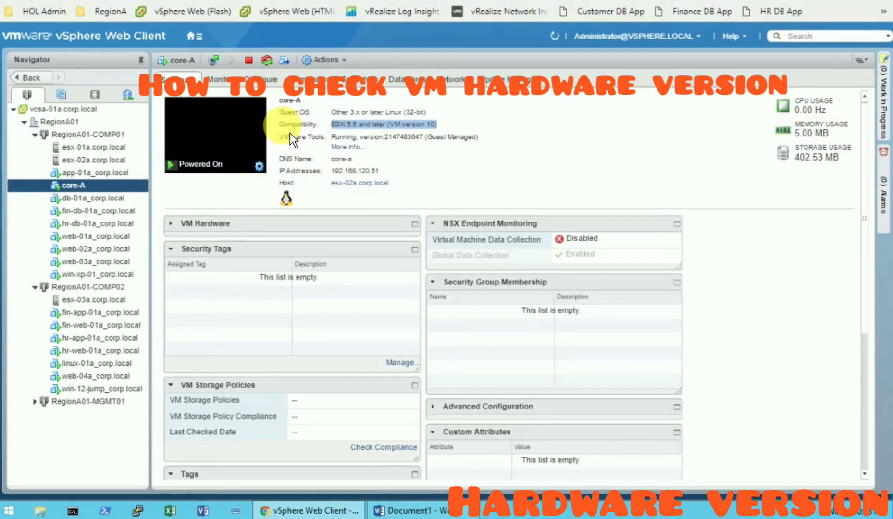
mouse_move(577, 122)
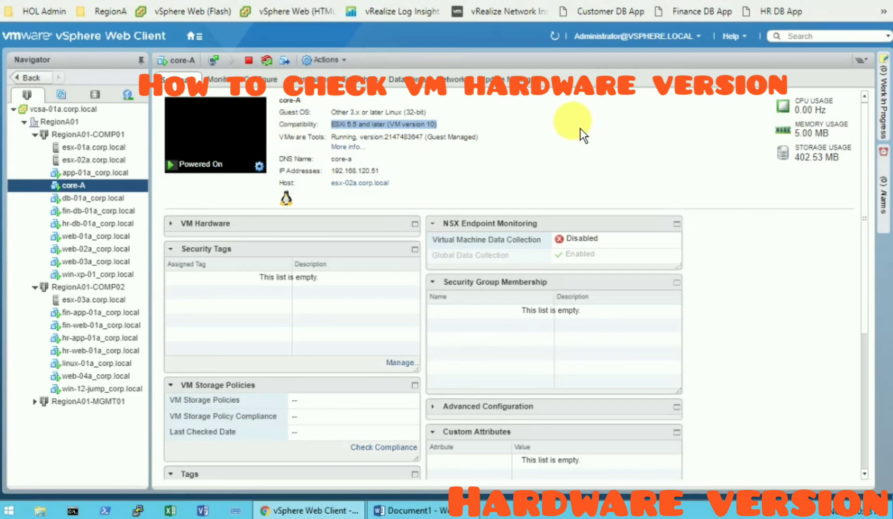
mouse_move(530, 159)
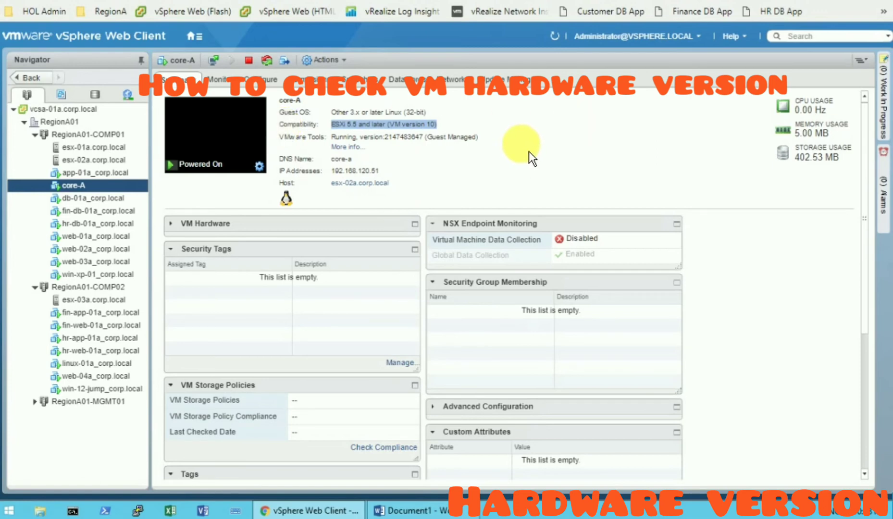